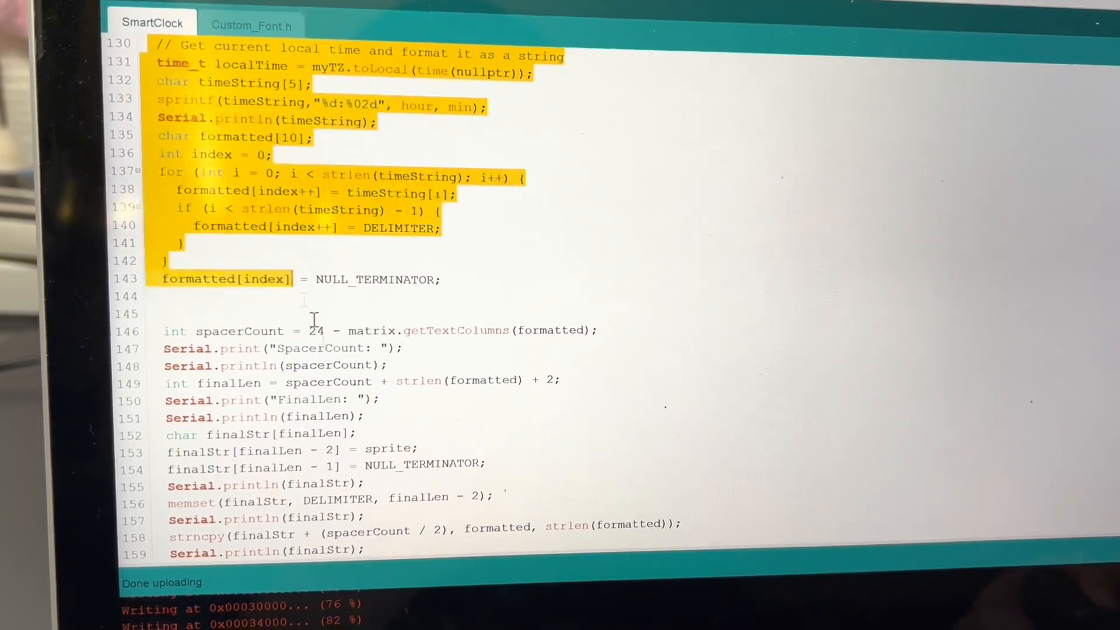
# Step back through sprite characters 67 and 66 in the numSpriteFont to review earlier frames.
pyautogui.scroll(-3)
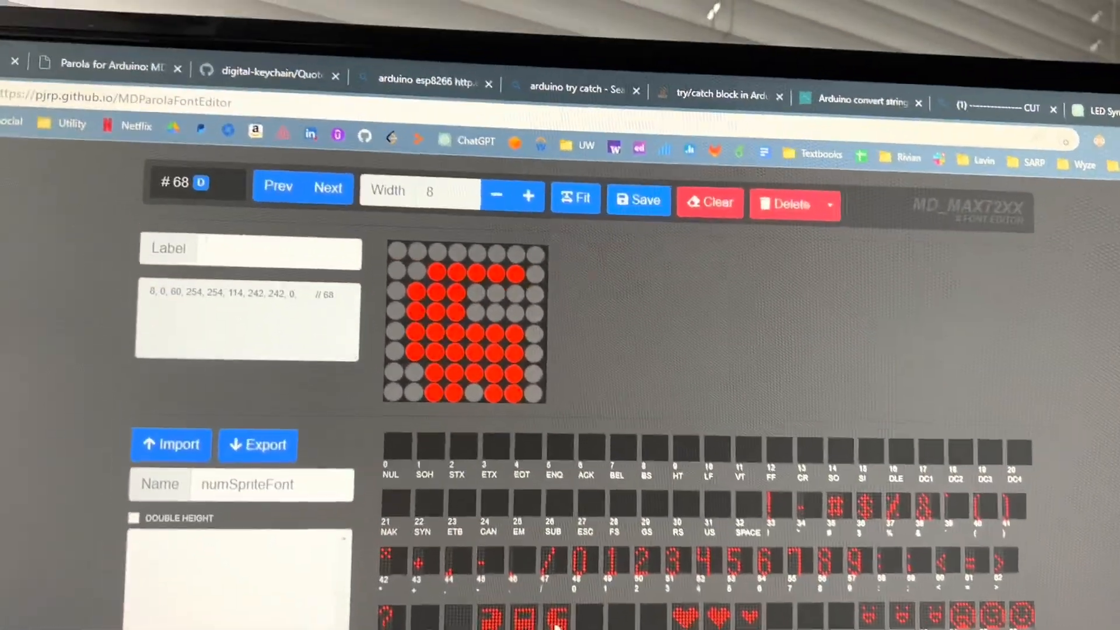
pyautogui.click(278, 187)
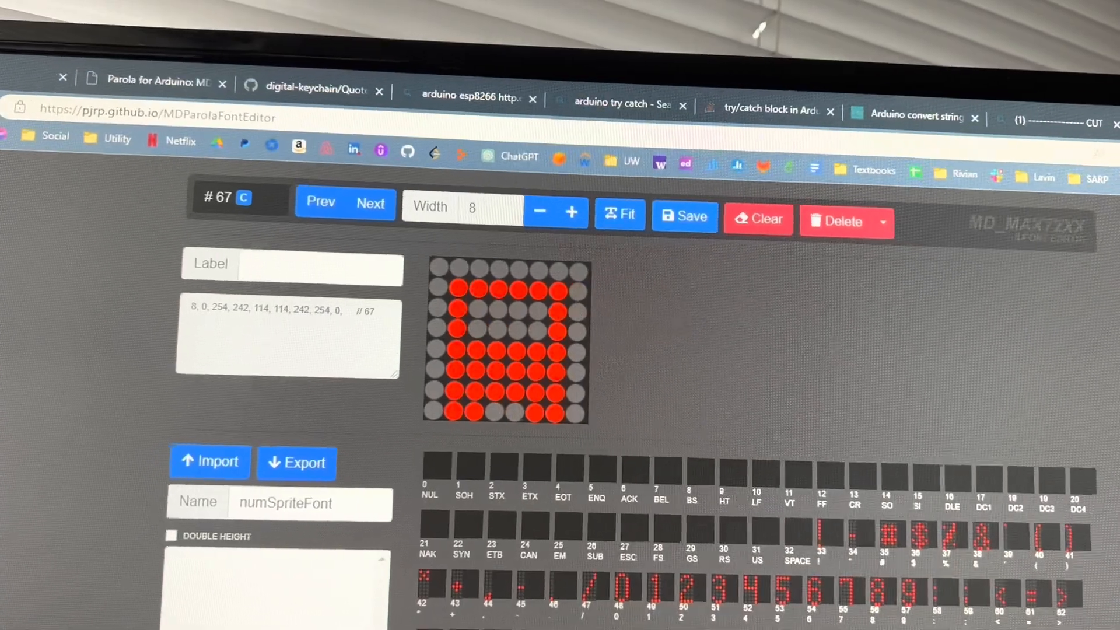
pyautogui.click(319, 202)
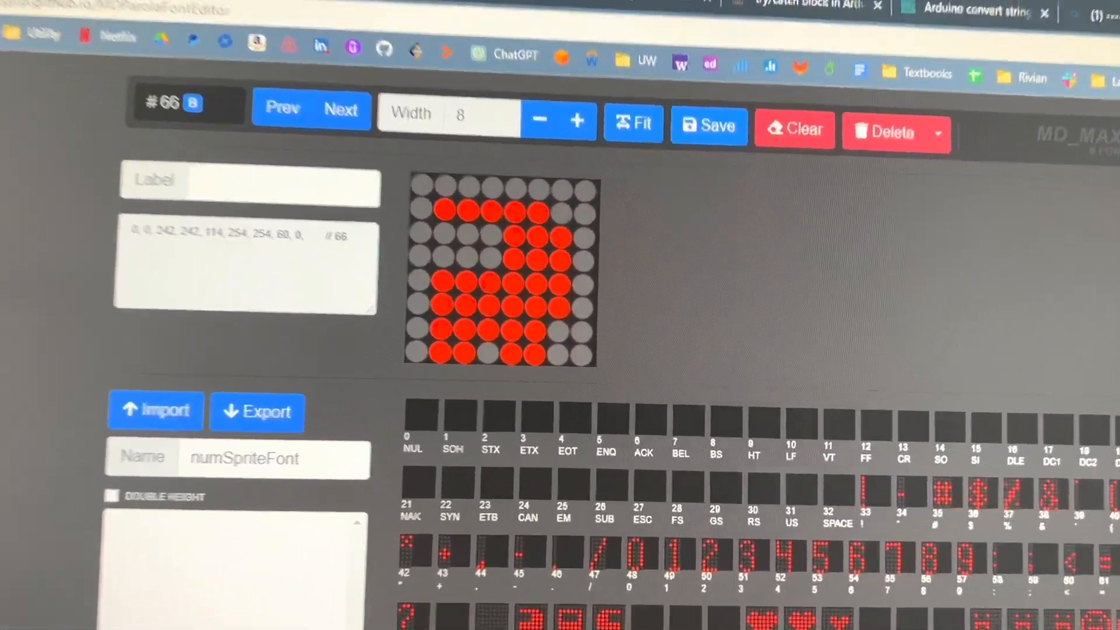